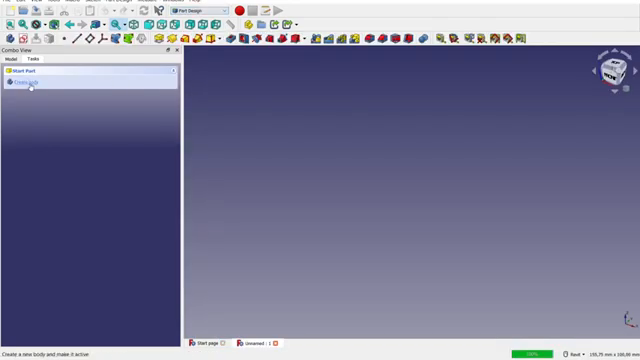
# Create a new Part Design body and begin a sketch needing a base plane
pyautogui.click(30, 85)
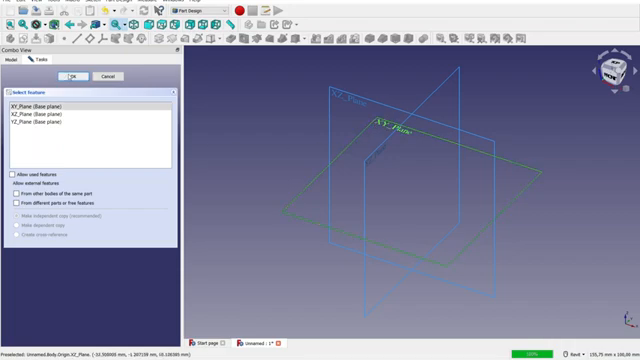
# Sketch on XY_Plane a rectangle constrained symmetric about the origin
pyautogui.click(76, 77)
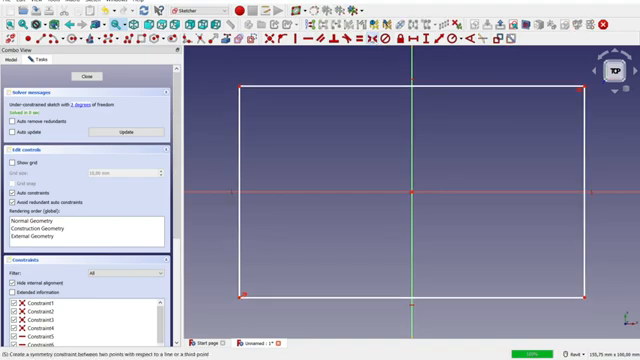
pyautogui.click(79, 75)
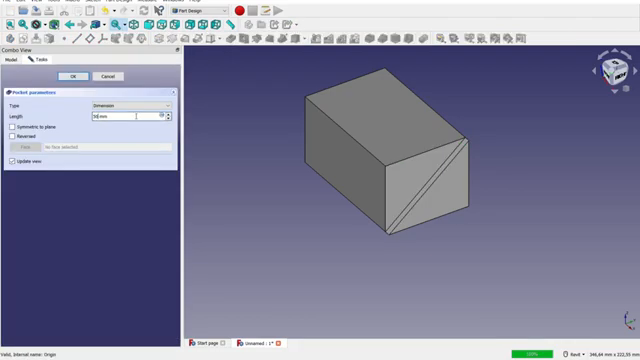
# Apply the 50 mm pocket, then review the Pad and Pocket properties
pyautogui.click(69, 75)
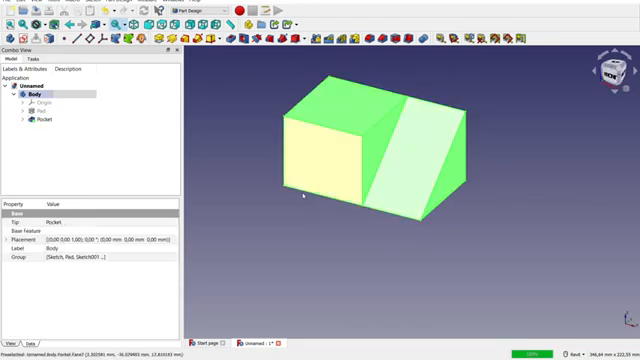
pyautogui.click(48, 110)
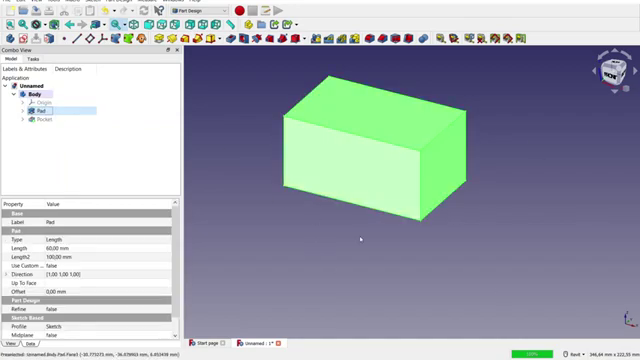
pyautogui.click(45, 118)
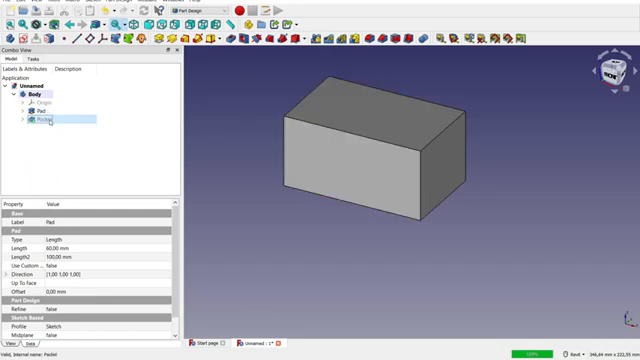
pyautogui.click(44, 119)
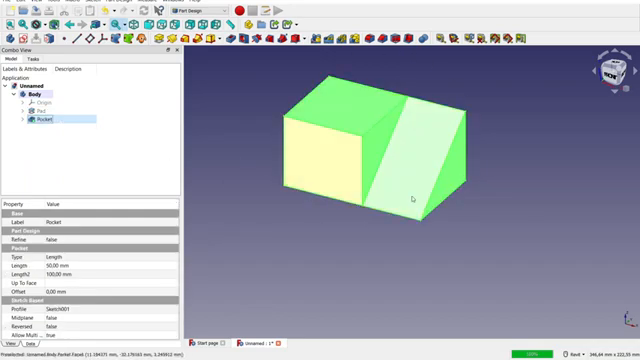
pyautogui.click(31, 86)
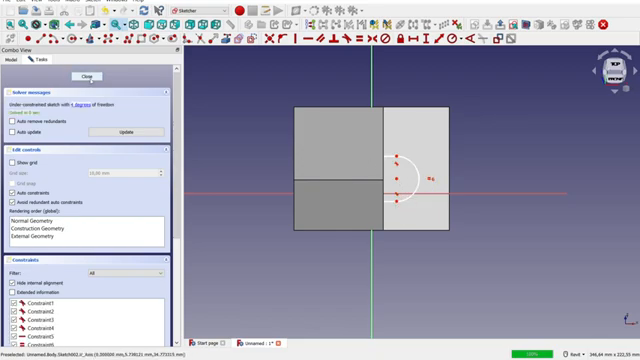
# Close the finished slot sketch so it can be padded into Pad001
pyautogui.click(106, 75)
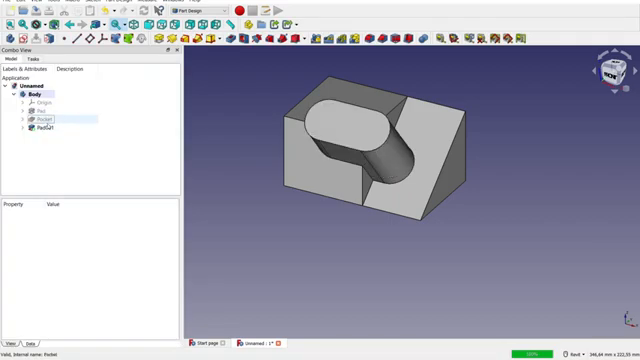
pyautogui.doubleClick(40, 111)
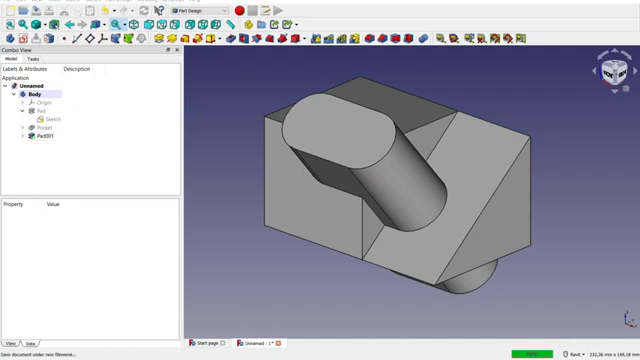
pyautogui.moveTo(230, 78)
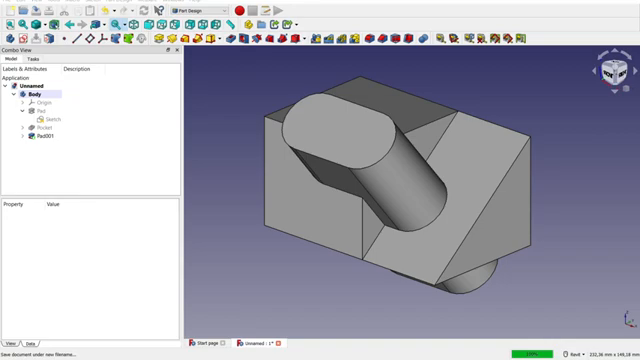
pyautogui.moveTo(228, 80)
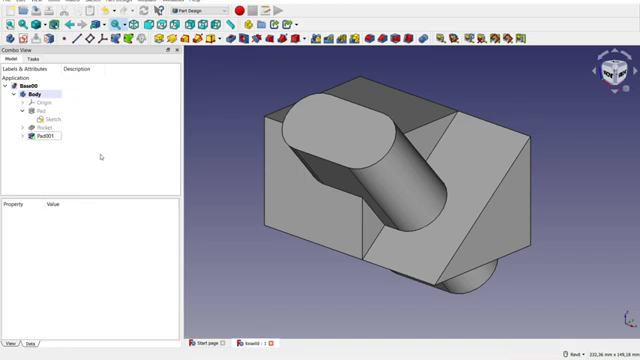
# Edit the Pad's base sketch, adding fillets and a raised step
pyautogui.click(49, 111)
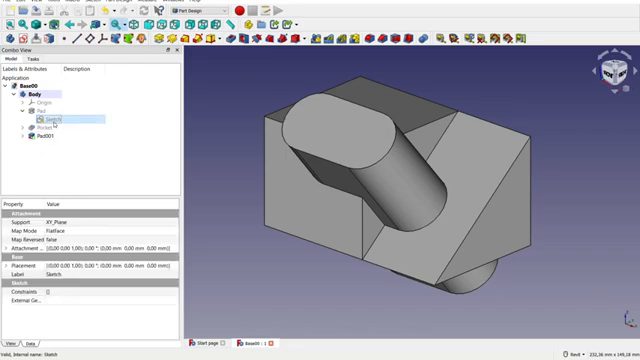
pyautogui.doubleClick(50, 117)
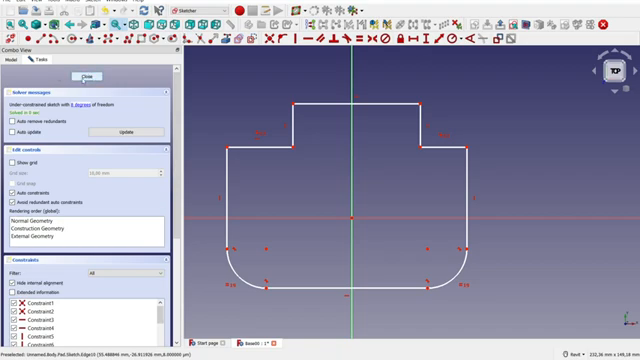
pyautogui.click(94, 75)
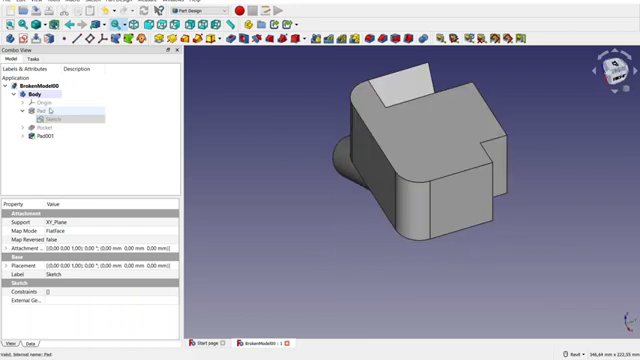
# Save the altered part as BrokenModel00 and select the Pad feature
pyautogui.click(38, 107)
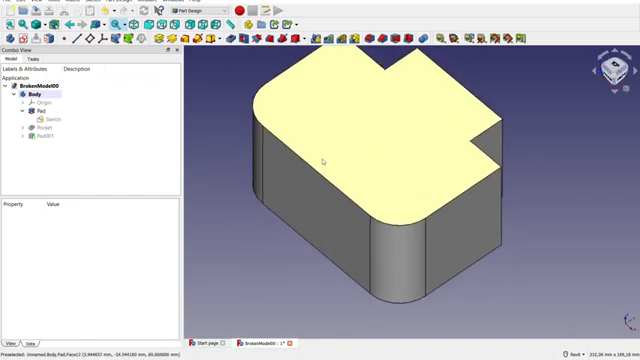
# Expand Pocket and inspect Sketch001's Support attachment to the pad face
pyautogui.click(48, 128)
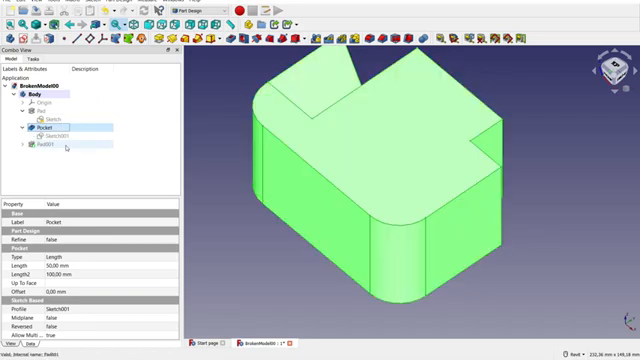
pyautogui.click(64, 133)
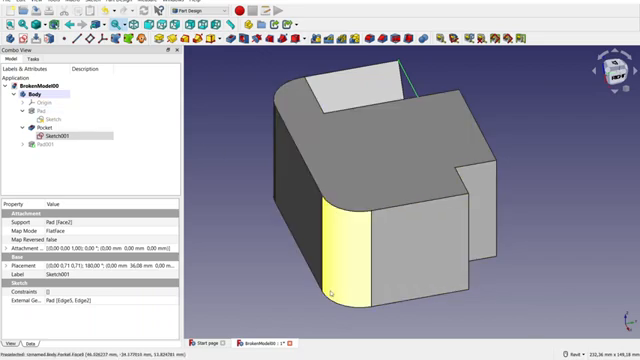
pyautogui.click(42, 117)
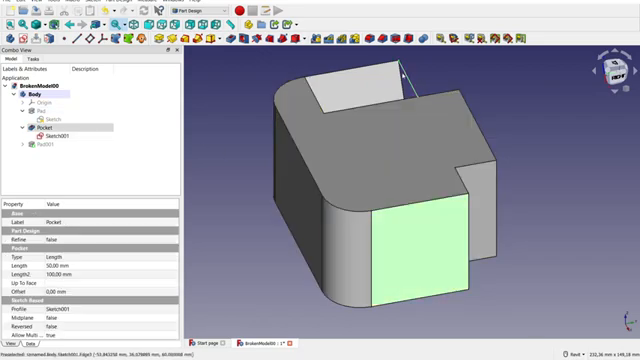
pyautogui.click(47, 130)
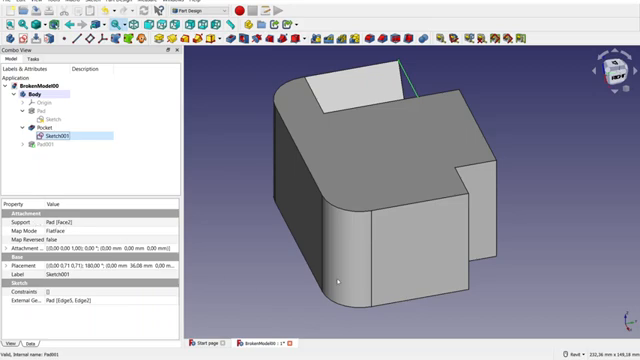
pyautogui.click(46, 119)
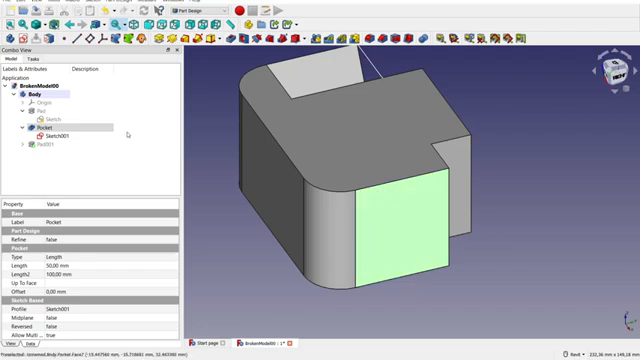
pyautogui.click(68, 135)
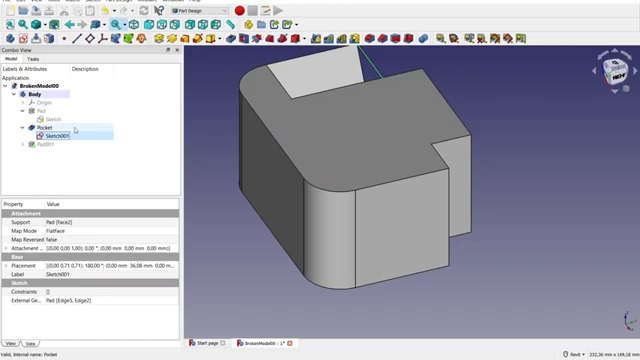
pyautogui.click(45, 112)
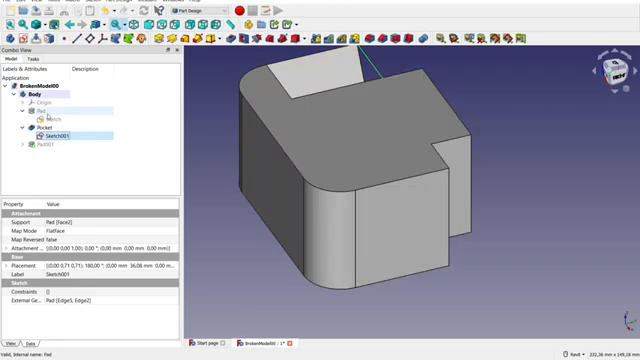
# Open the pocket's Sketch001 in the Sketcher workbench
pyautogui.click(400, 225)
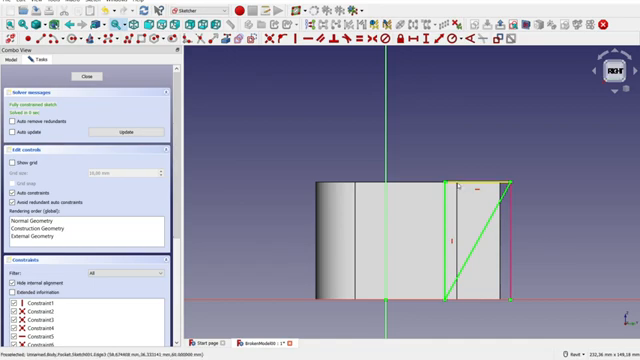
pyautogui.moveTo(453, 211)
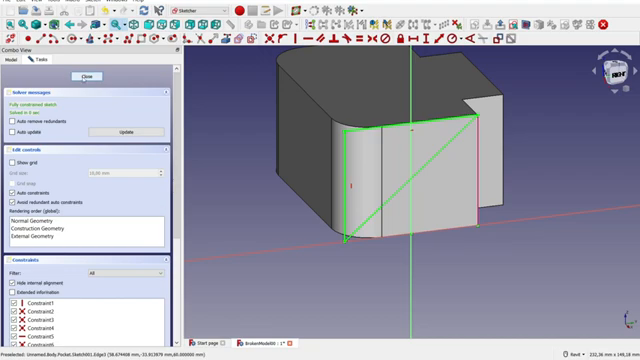
# Close the re-mapped Sketch001 and make Pad001 visible again
pyautogui.click(84, 74)
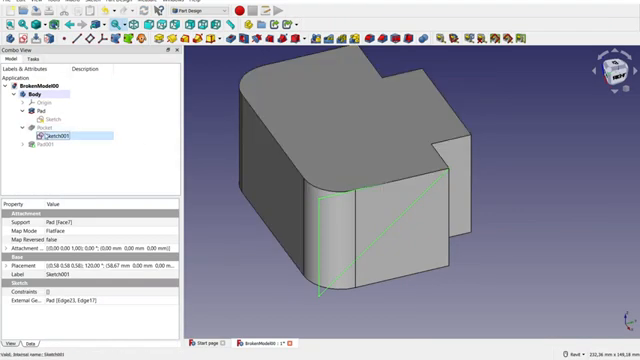
pyautogui.click(52, 128)
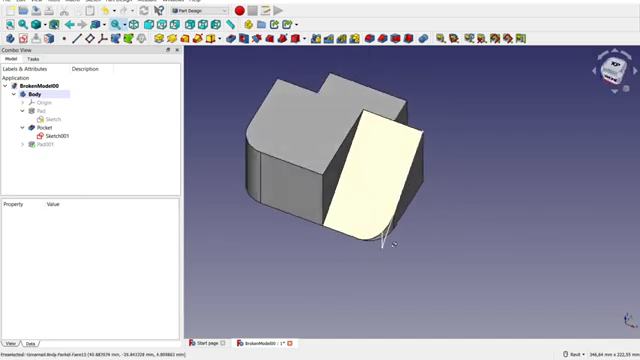
pyautogui.click(48, 146)
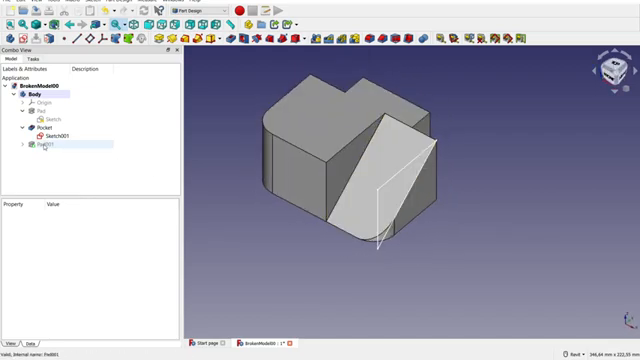
pyautogui.click(48, 147)
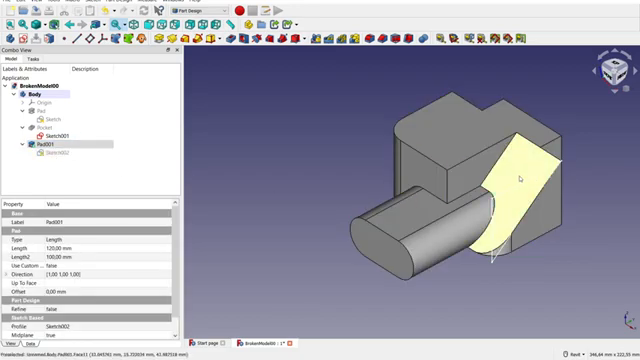
pyautogui.click(515, 180)
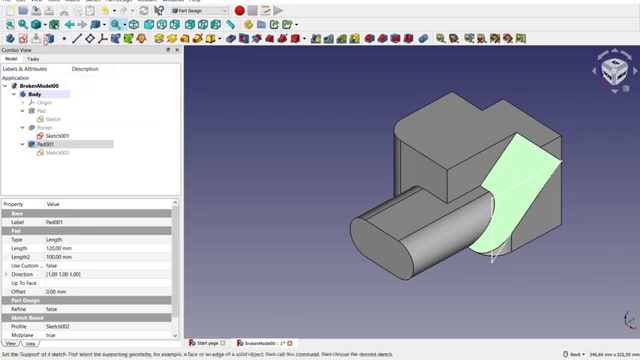
pyautogui.click(48, 131)
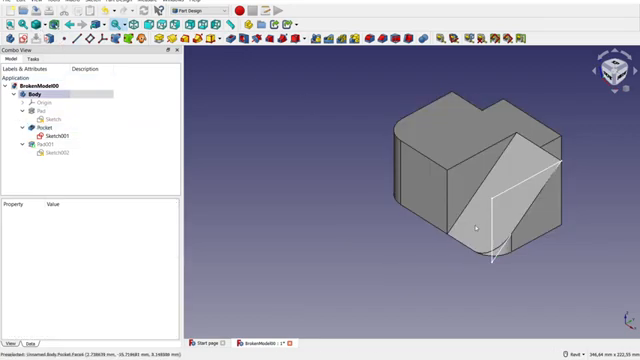
pyautogui.click(53, 131)
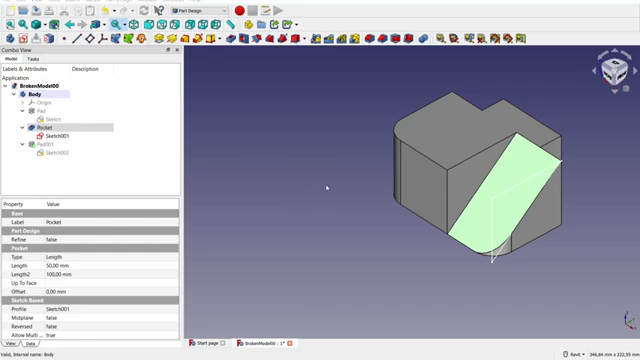
pyautogui.click(68, 155)
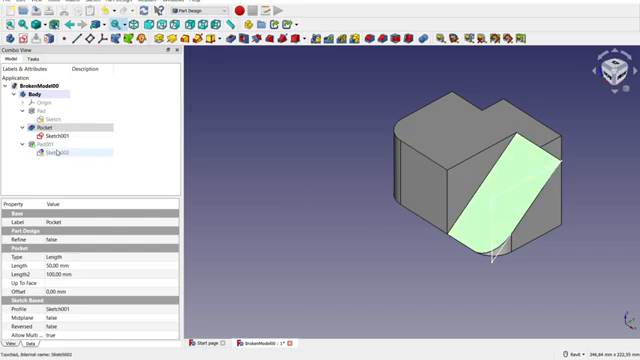
pyautogui.click(44, 147)
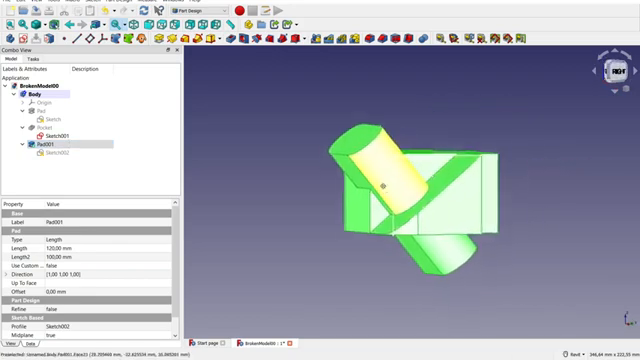
# Check Sketch001's attachment, then delete Pad001, leaving Sketch002 in the body
pyautogui.scroll(3)
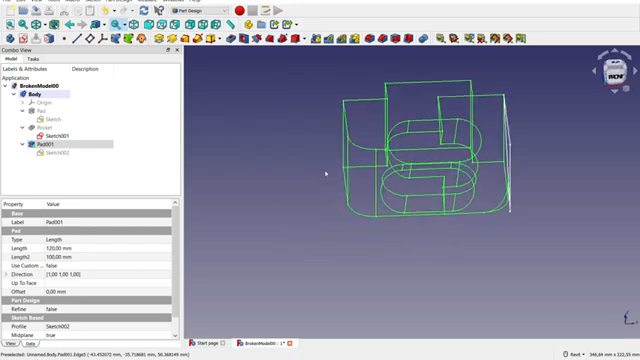
pyautogui.click(60, 131)
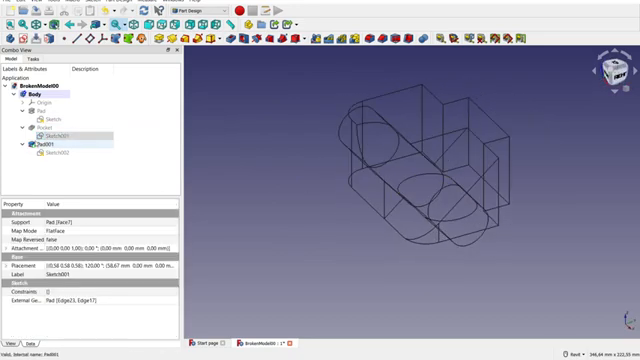
pyautogui.click(48, 148)
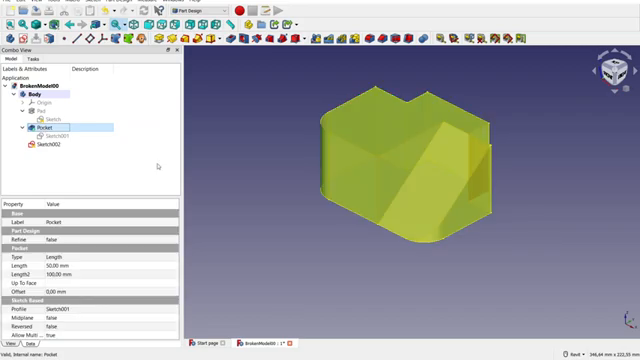
# Delete the broken Pocket, then inspect the attachments of Sketch001 and Sketch002
pyautogui.click(48, 127)
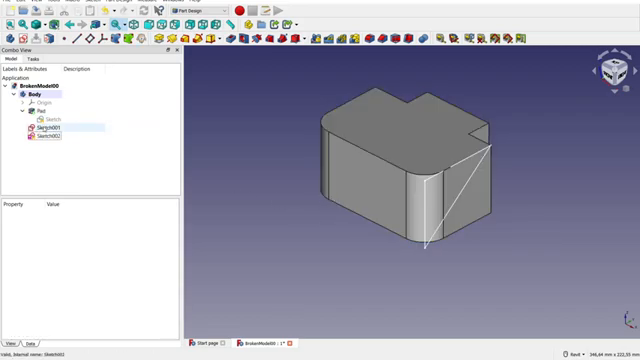
pyautogui.click(53, 128)
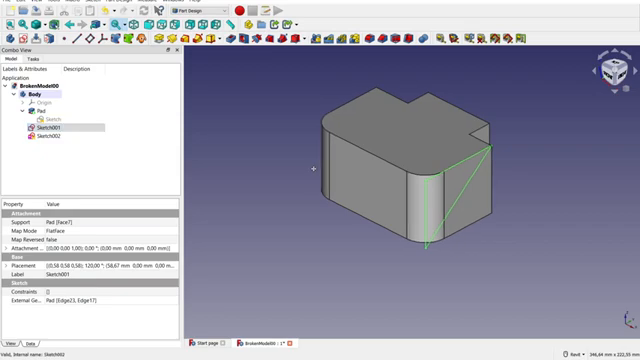
pyautogui.click(35, 111)
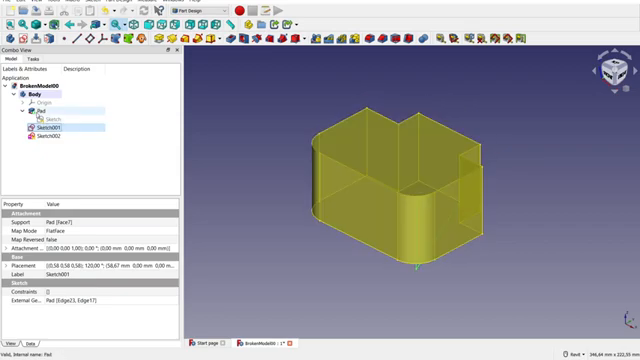
pyautogui.click(39, 114)
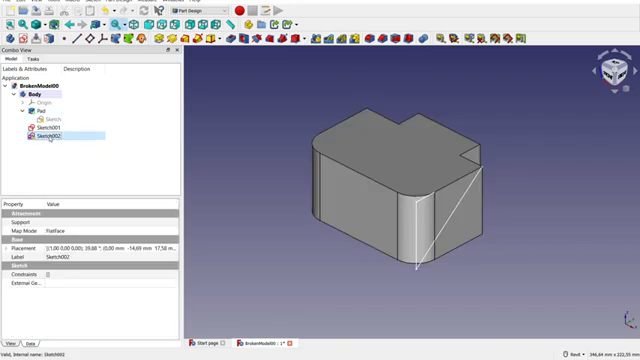
pyautogui.moveTo(218, 185)
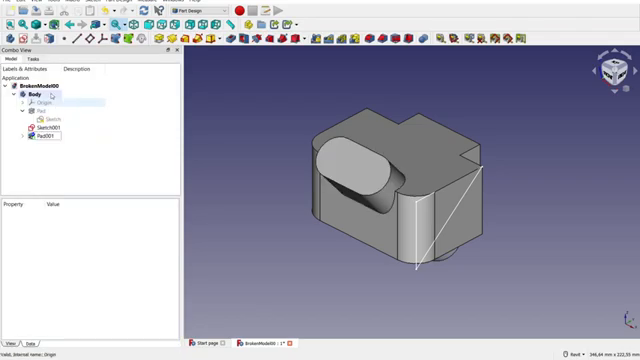
# Orbit the rebuilt Pad001 model and select Sketch001 as the new pocket's sketch
pyautogui.moveTo(400, 180); pyautogui.dragTo(400, 250)
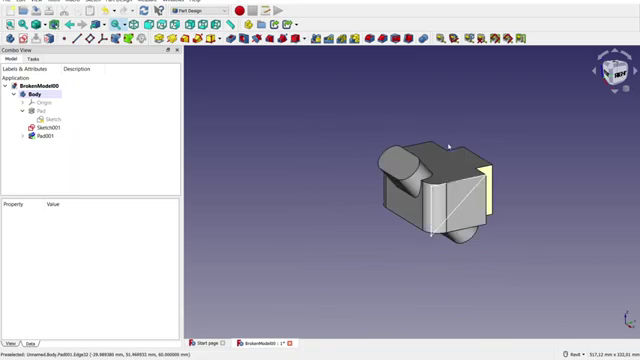
pyautogui.click(42, 128)
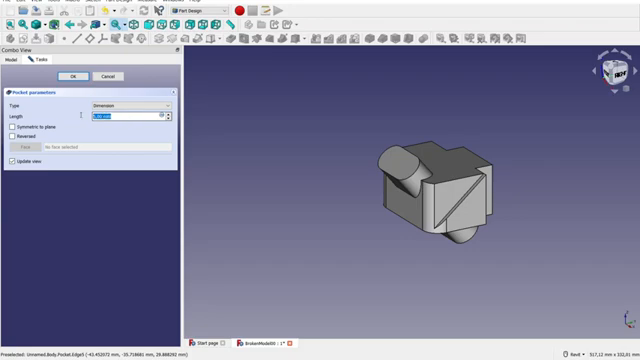
# Accept the Sketch001 pocket using Dimension type and its default length
pyautogui.click(72, 76)
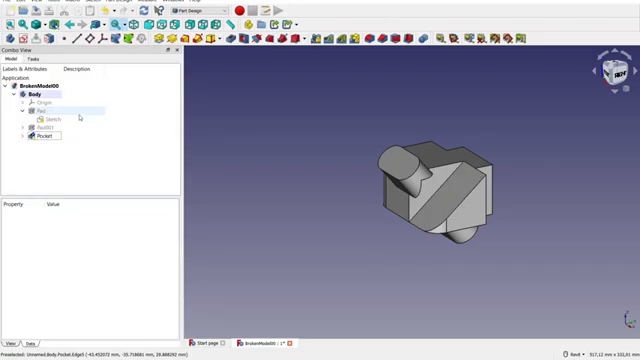